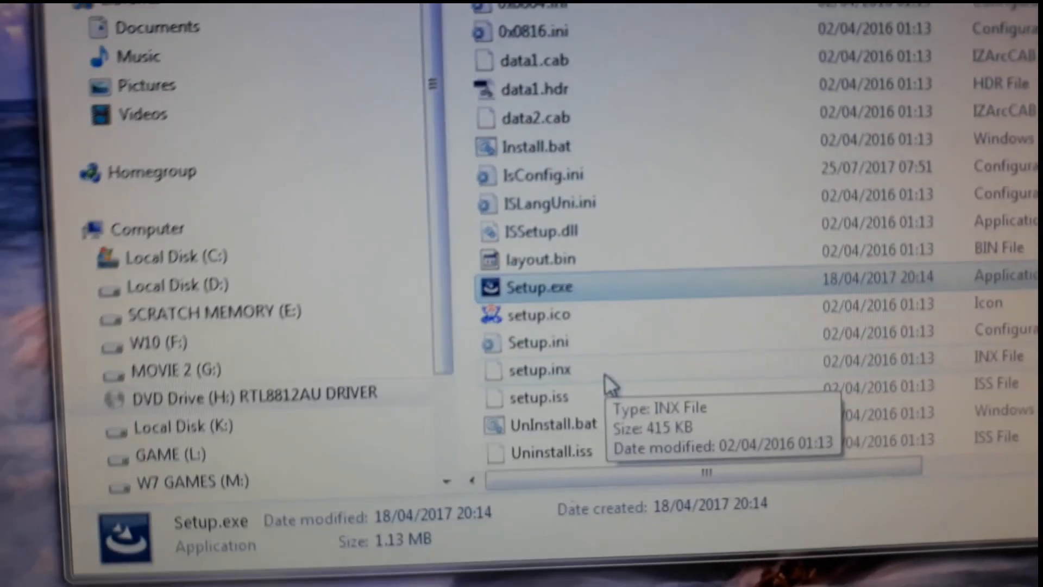
# Launch Setup.exe from the Realtek RTL8812AU driver folder
pyautogui.doubleClick(540, 286)
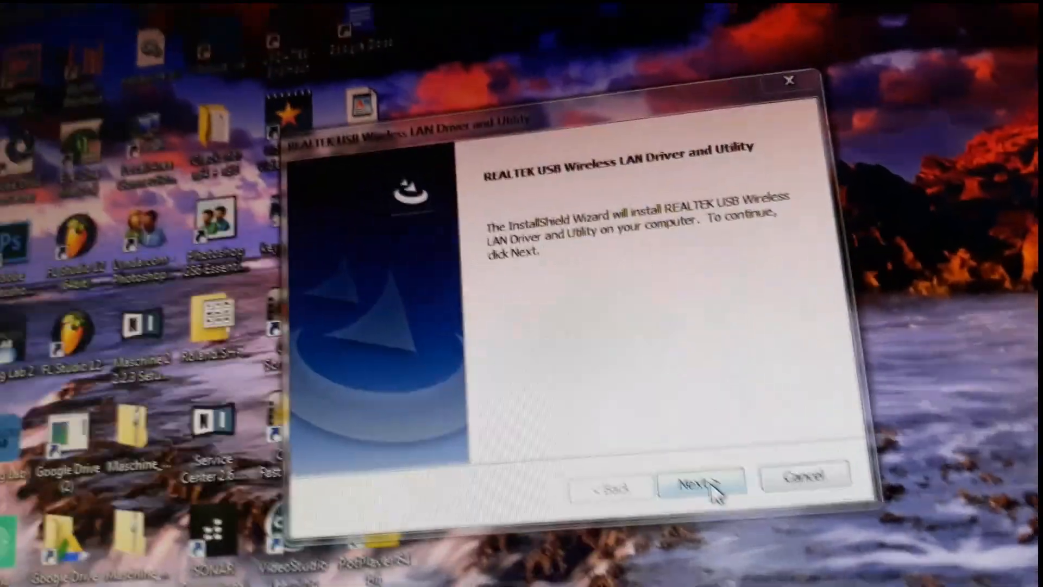
# Proceed past the welcome screen to install the Realtek driver and utility
pyautogui.click(700, 482)
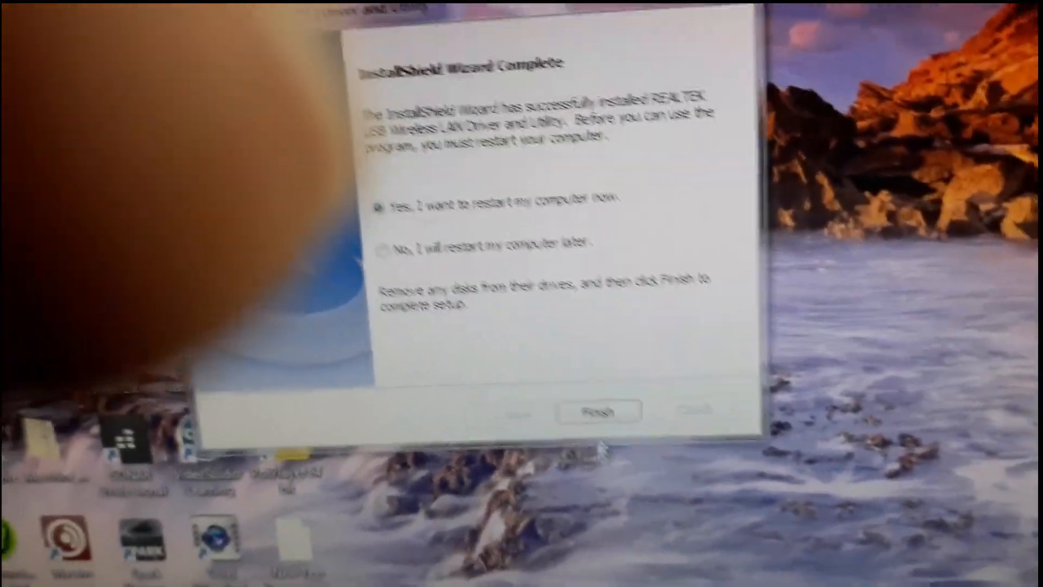
# Finish setup with 'Yes, I want to restart my computer now' selected
pyautogui.click(597, 411)
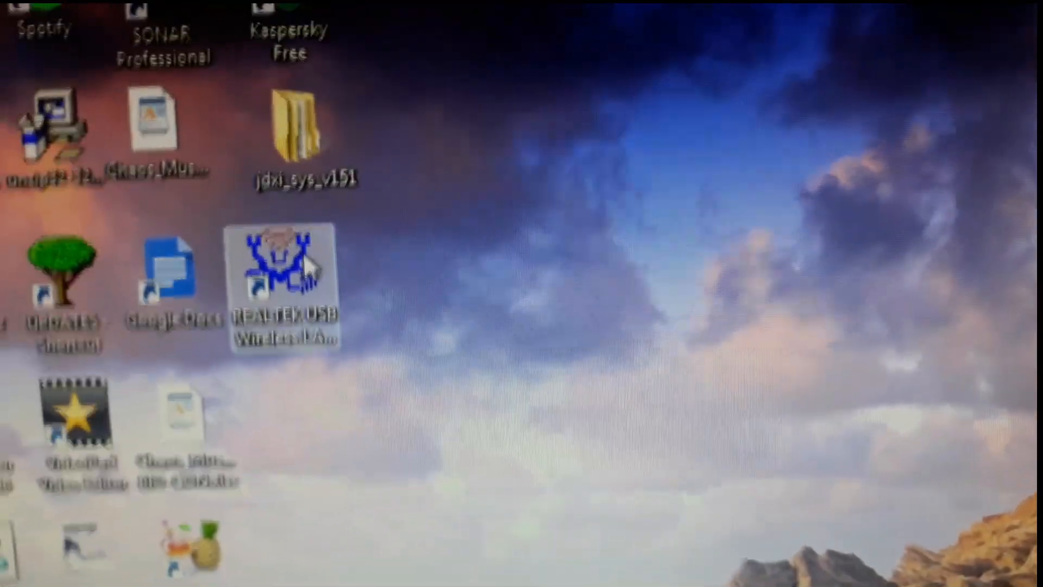
# Start the REALTEK USB Wireless LAN Utility from its desktop shortcut
pyautogui.doubleClick(286, 273)
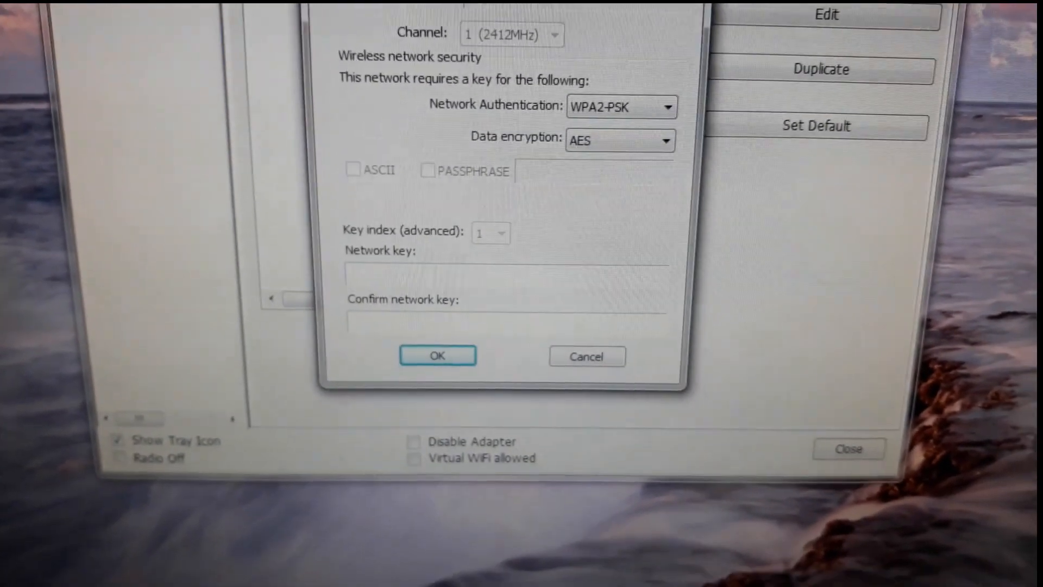
# Confirm WPA2-PSK with AES encryption for FoxFi73 so it reports Associated at 100% signal
pyautogui.click(437, 355)
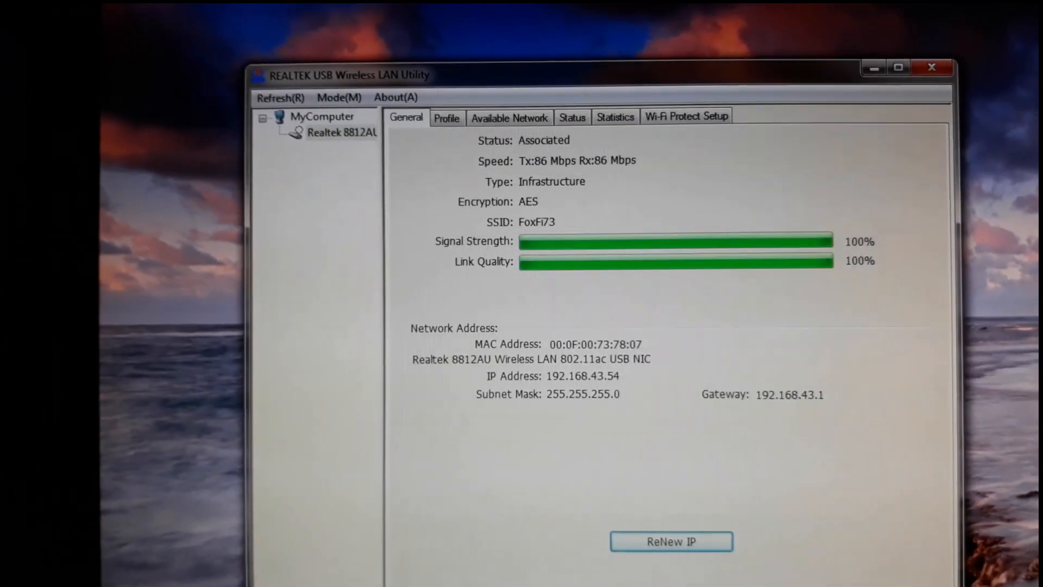